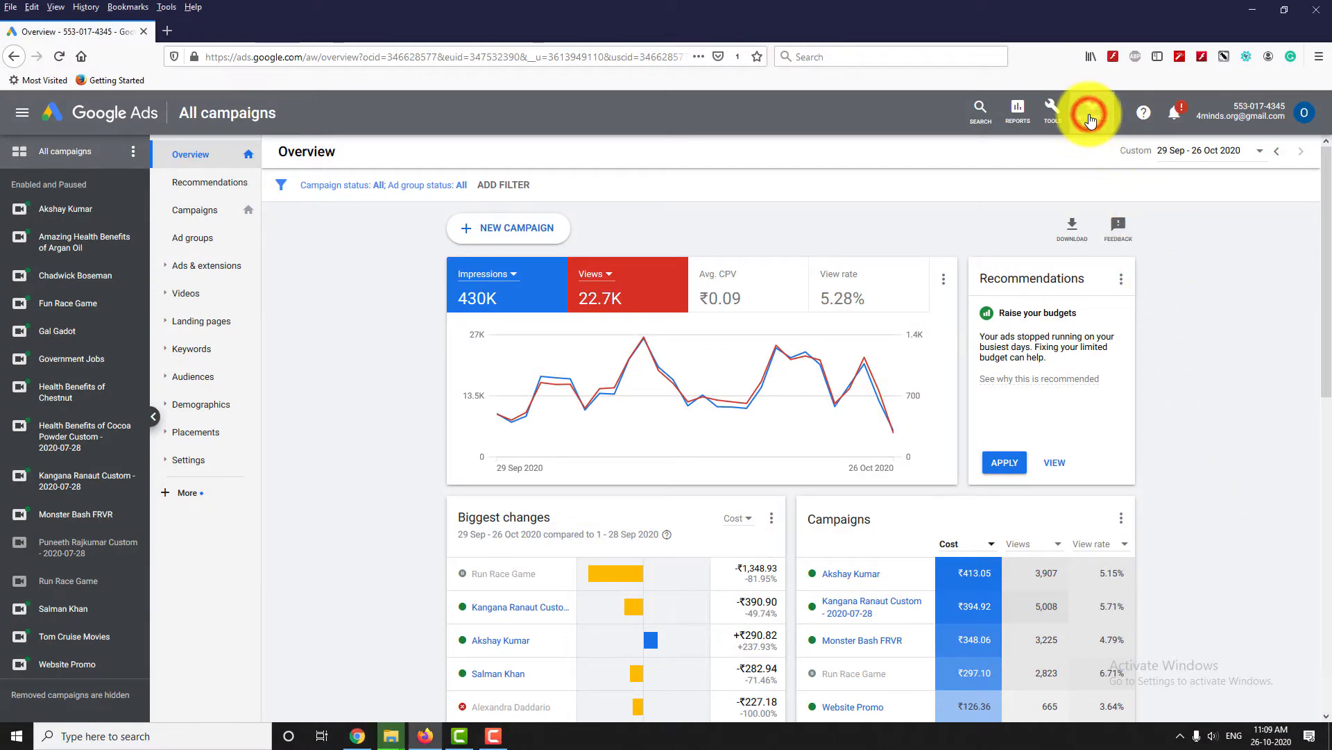
Navigate from the campaigns overview to Billing > Documents, listing three monthly tax invoices
{"action": "left_click", "coordinate": [1091, 111]}
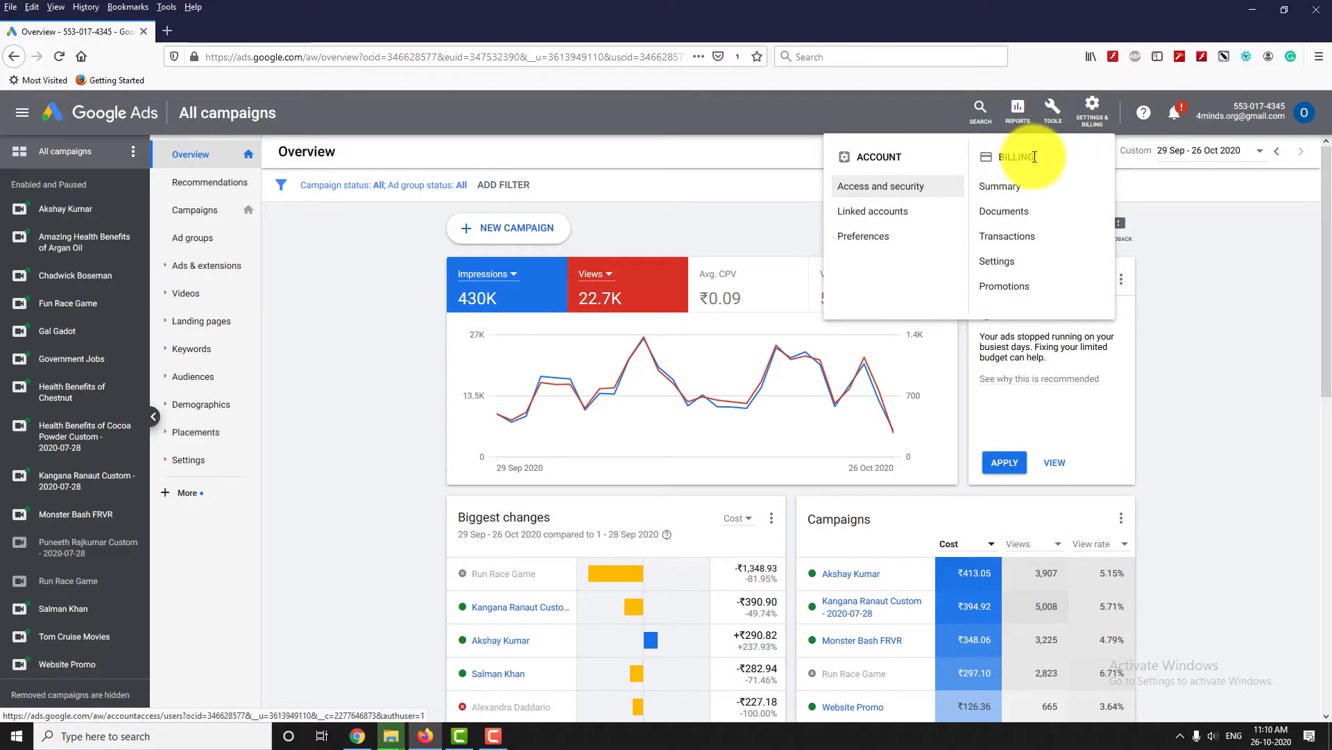
{"action": "left_click", "coordinate": [1003, 211]}
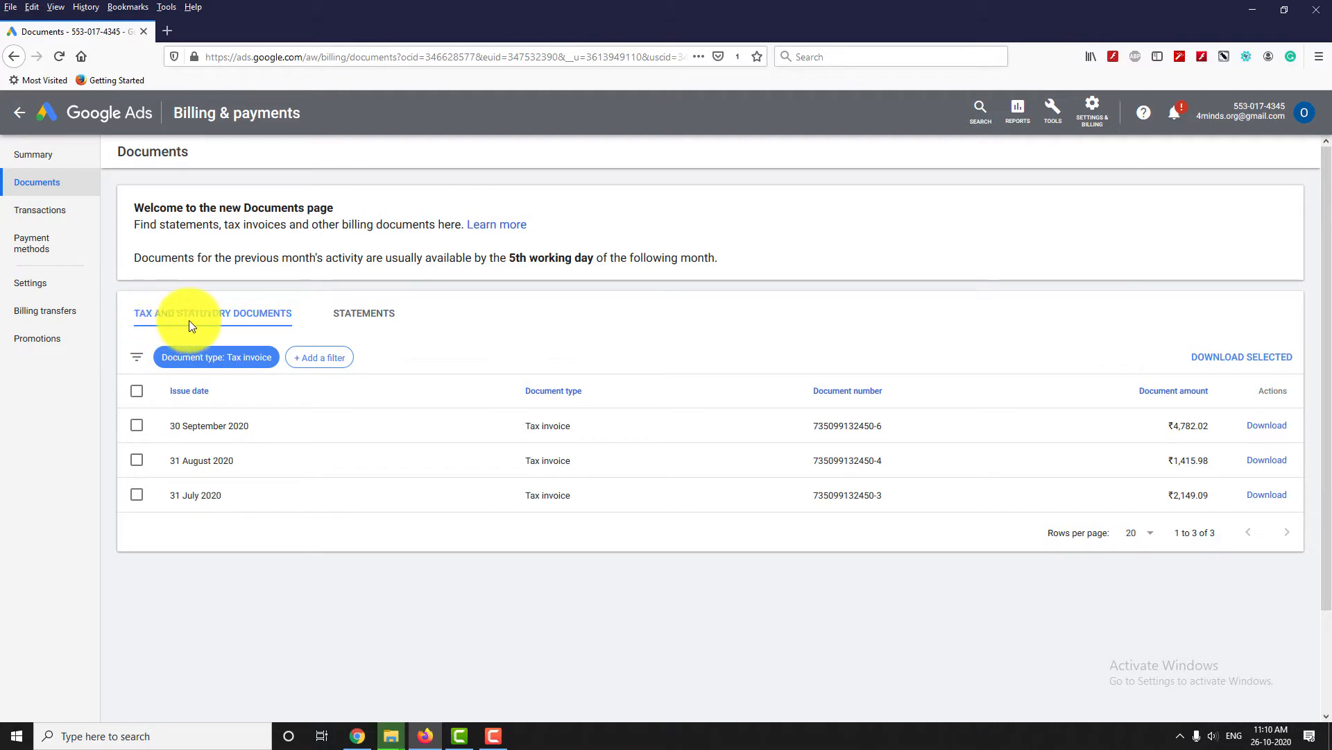
{"action": "mouse_move", "coordinate": [269, 325]}
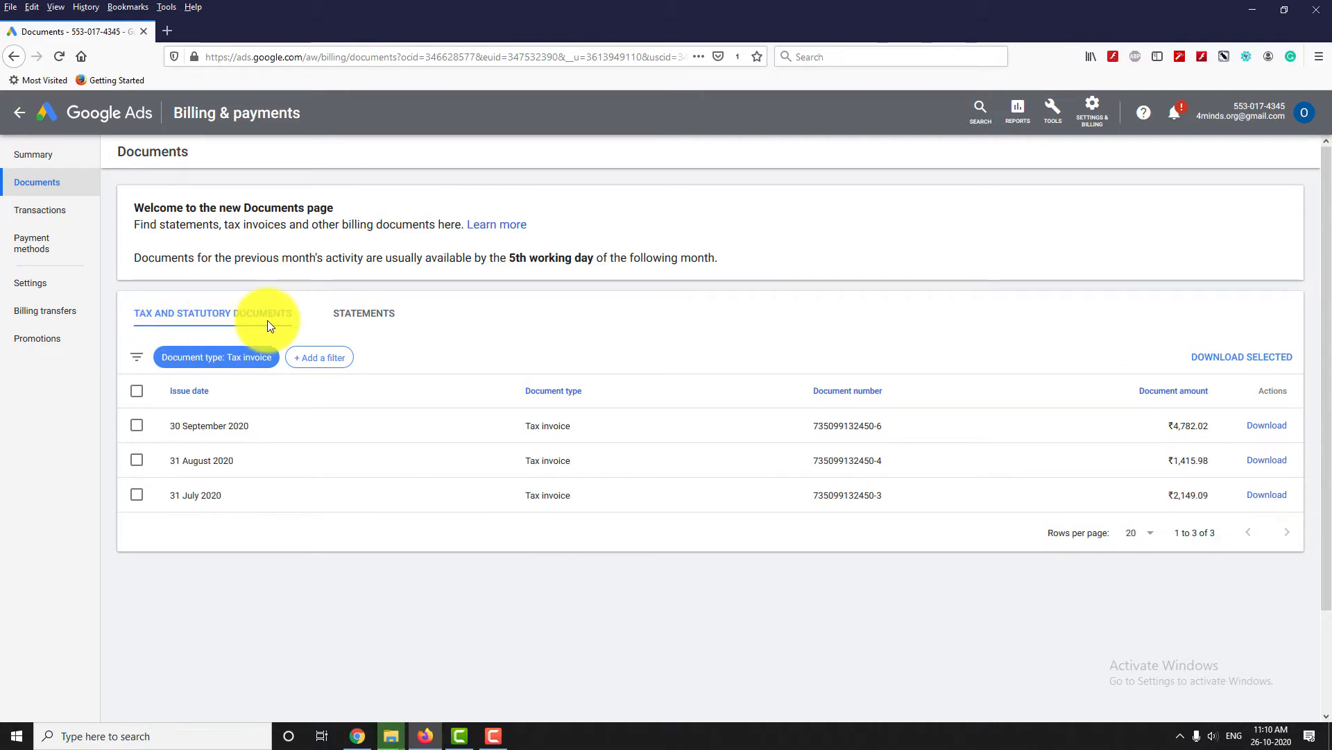
{"action": "mouse_move", "coordinate": [536, 426]}
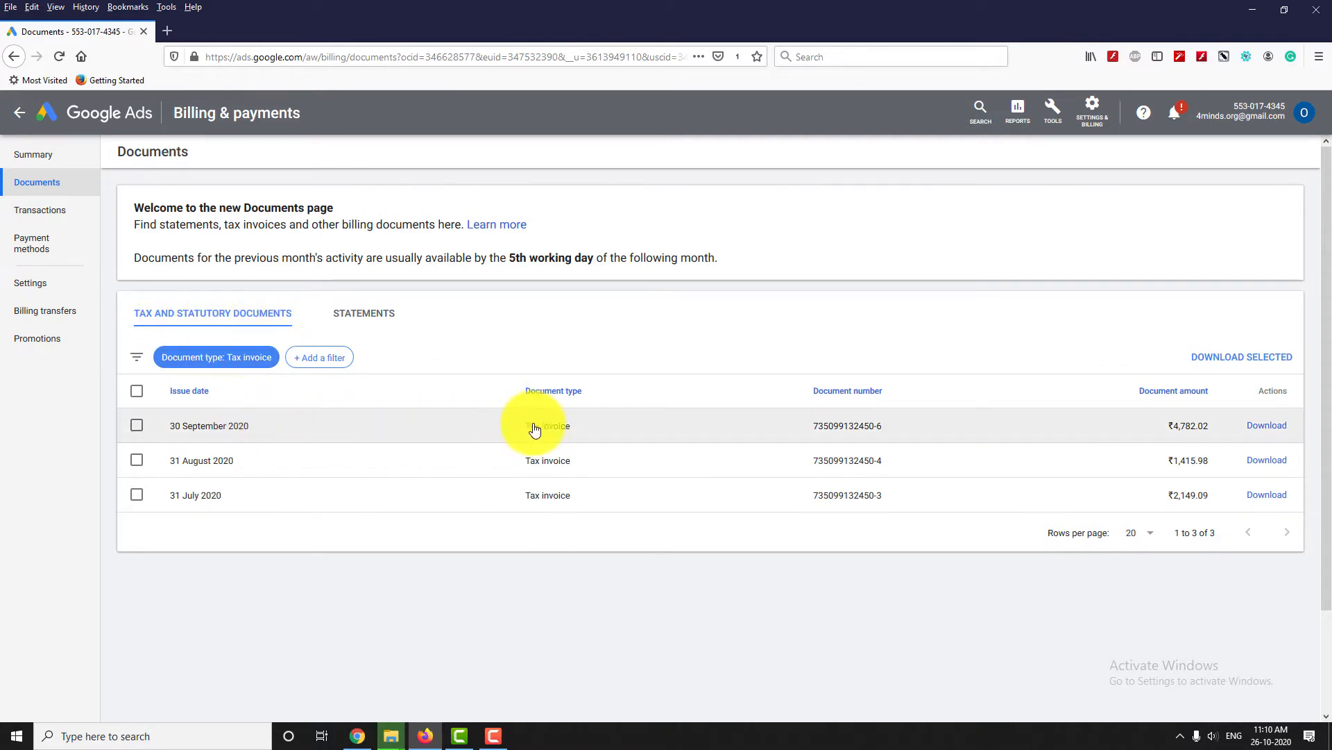
{"action": "mouse_move", "coordinate": [541, 505]}
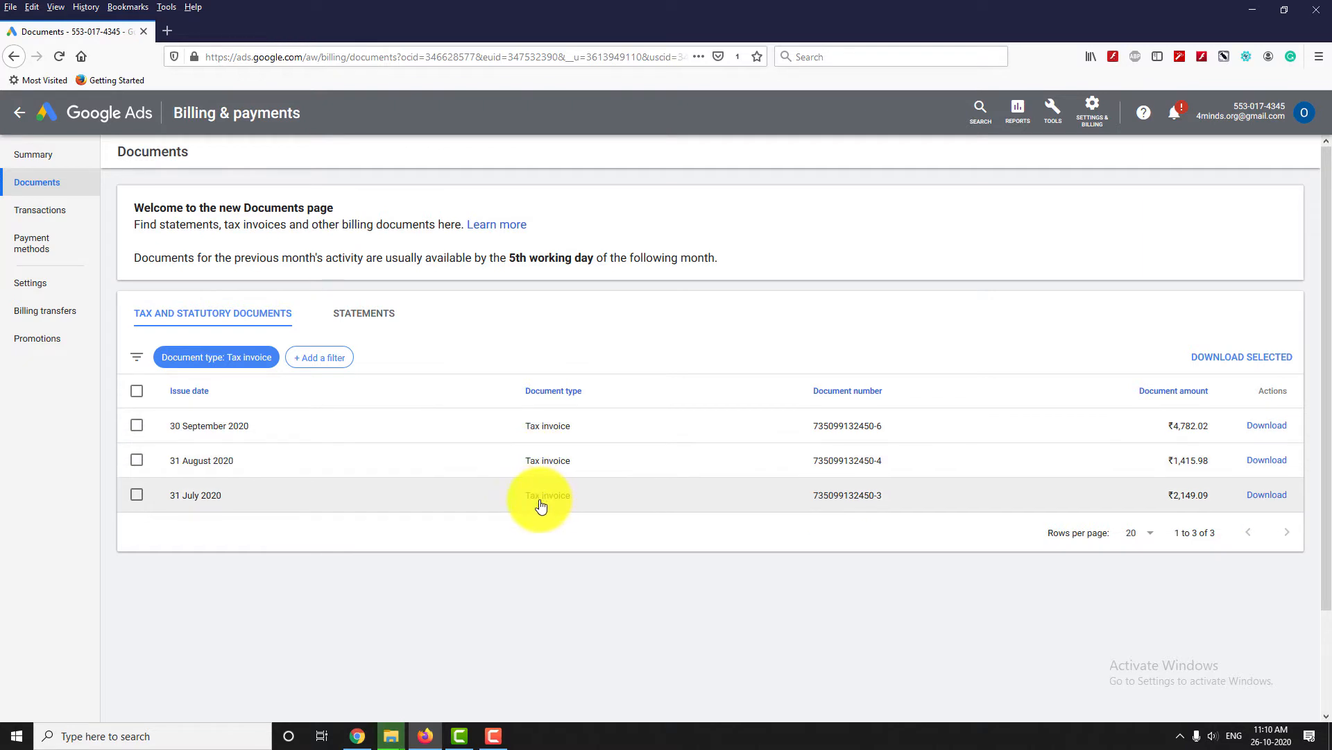
{"action": "mouse_move", "coordinate": [880, 476]}
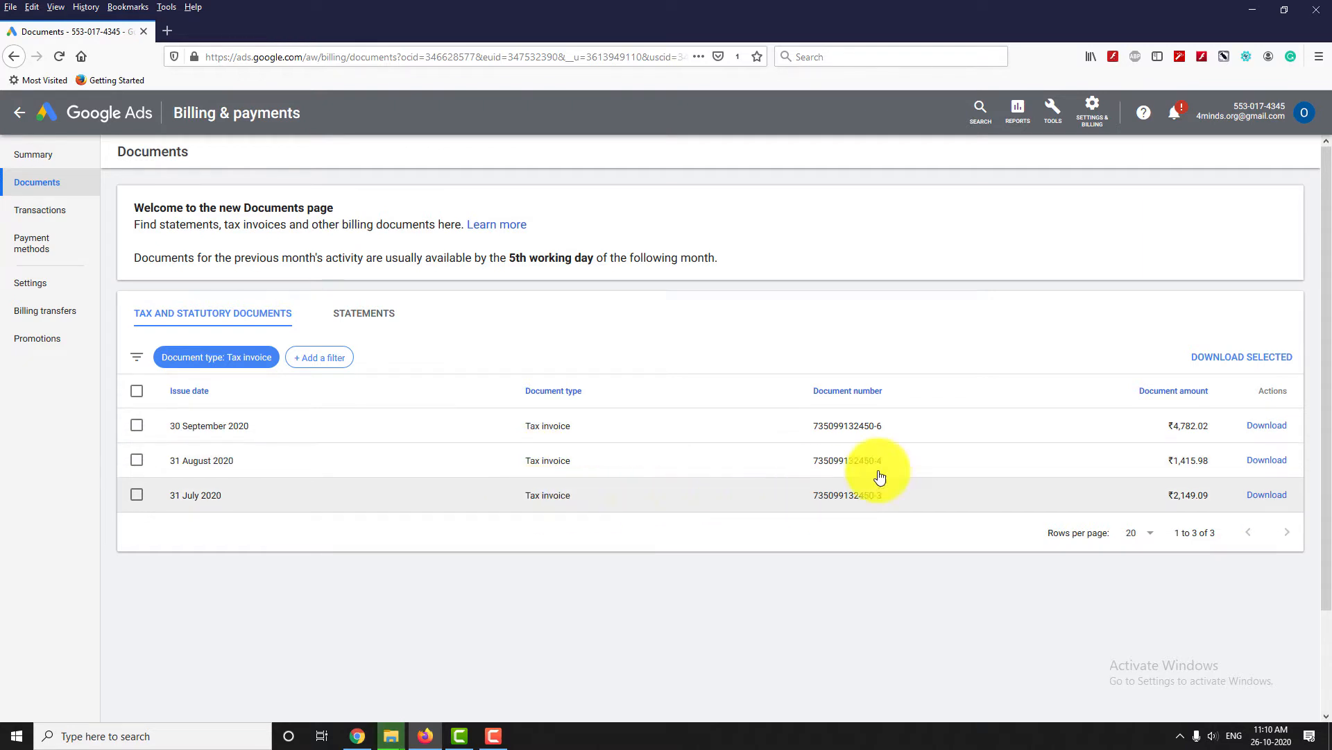
{"action": "mouse_move", "coordinate": [1176, 449]}
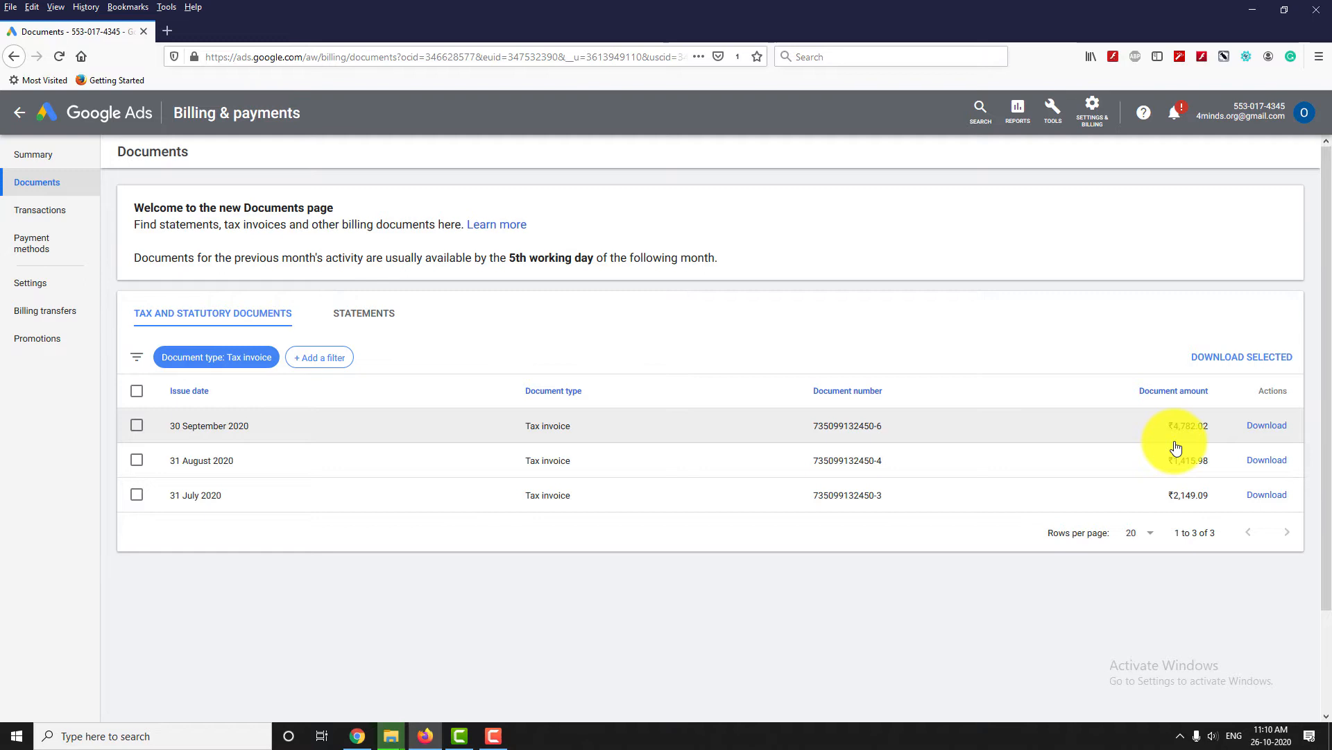
{"action": "mouse_move", "coordinate": [1266, 429]}
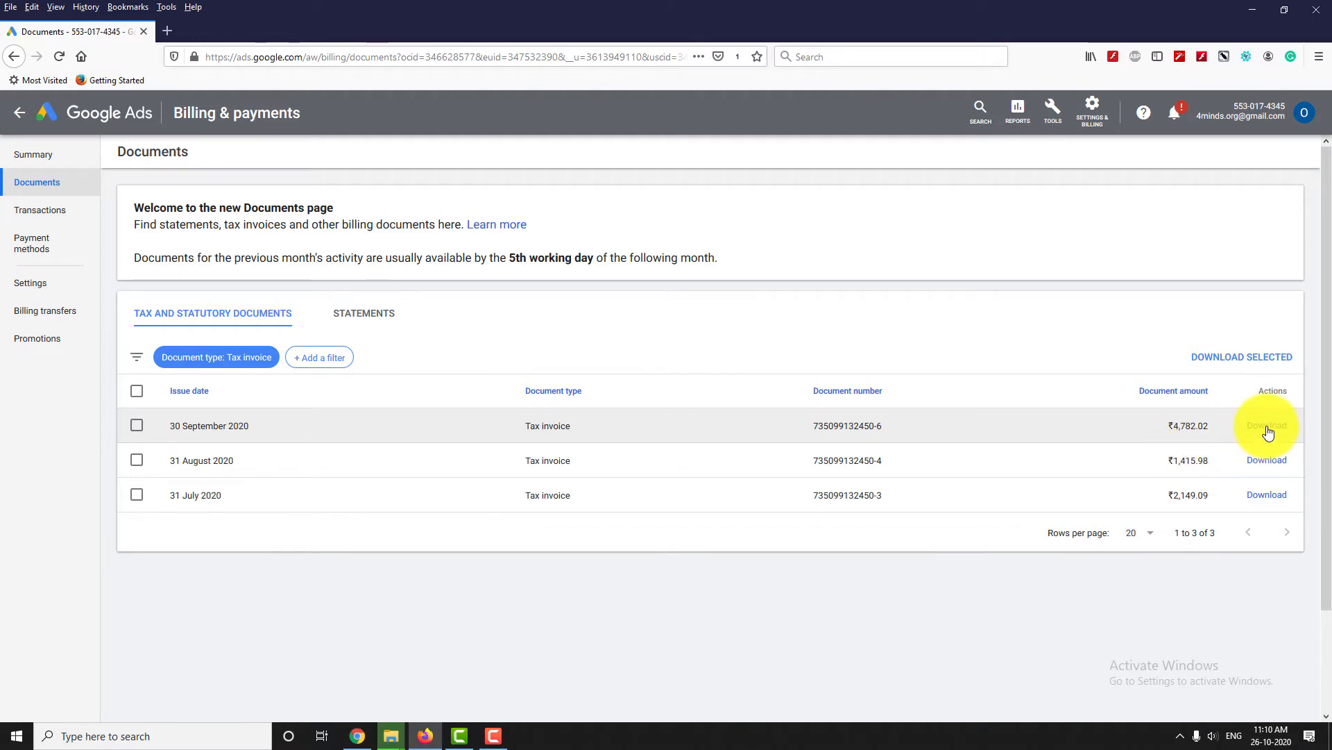
Download the 30 September 2020 tax invoice and save it as a PDF via Firefox's Save File option
{"action": "left_click", "coordinate": [1266, 425]}
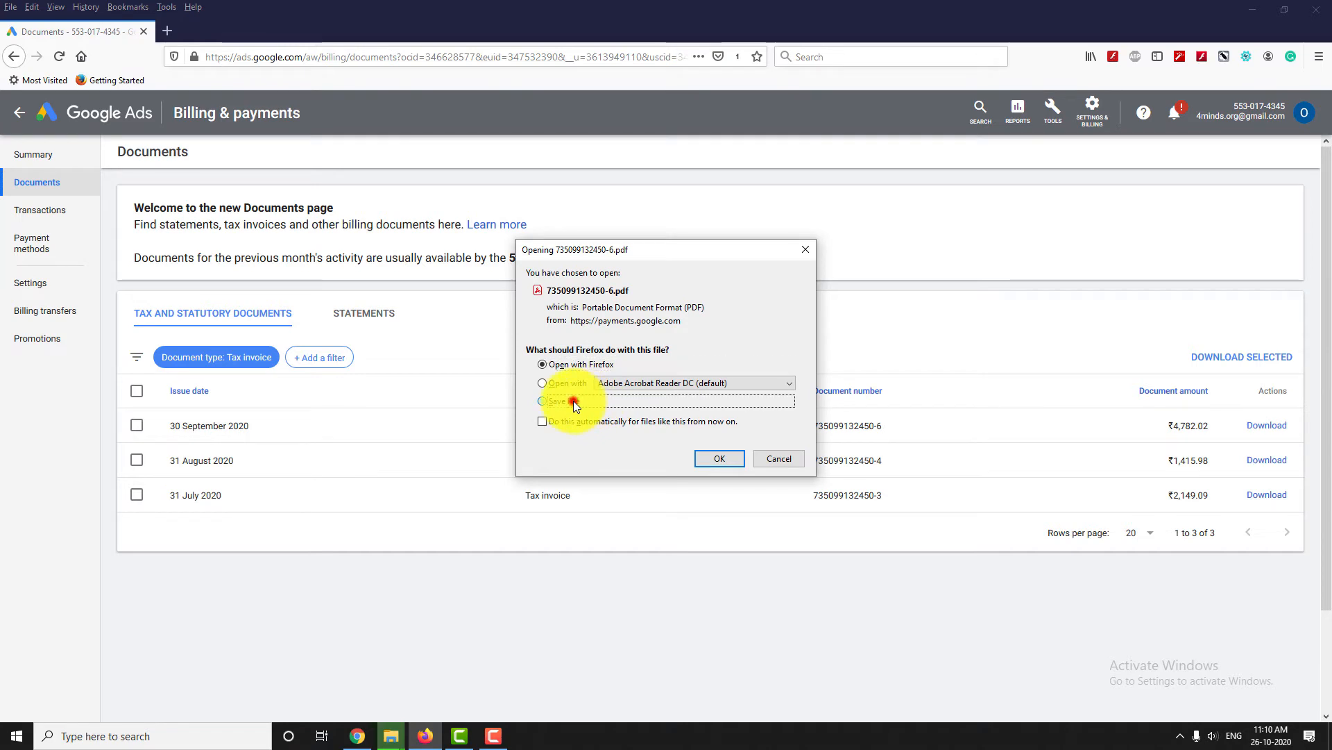
{"action": "left_click", "coordinate": [542, 400]}
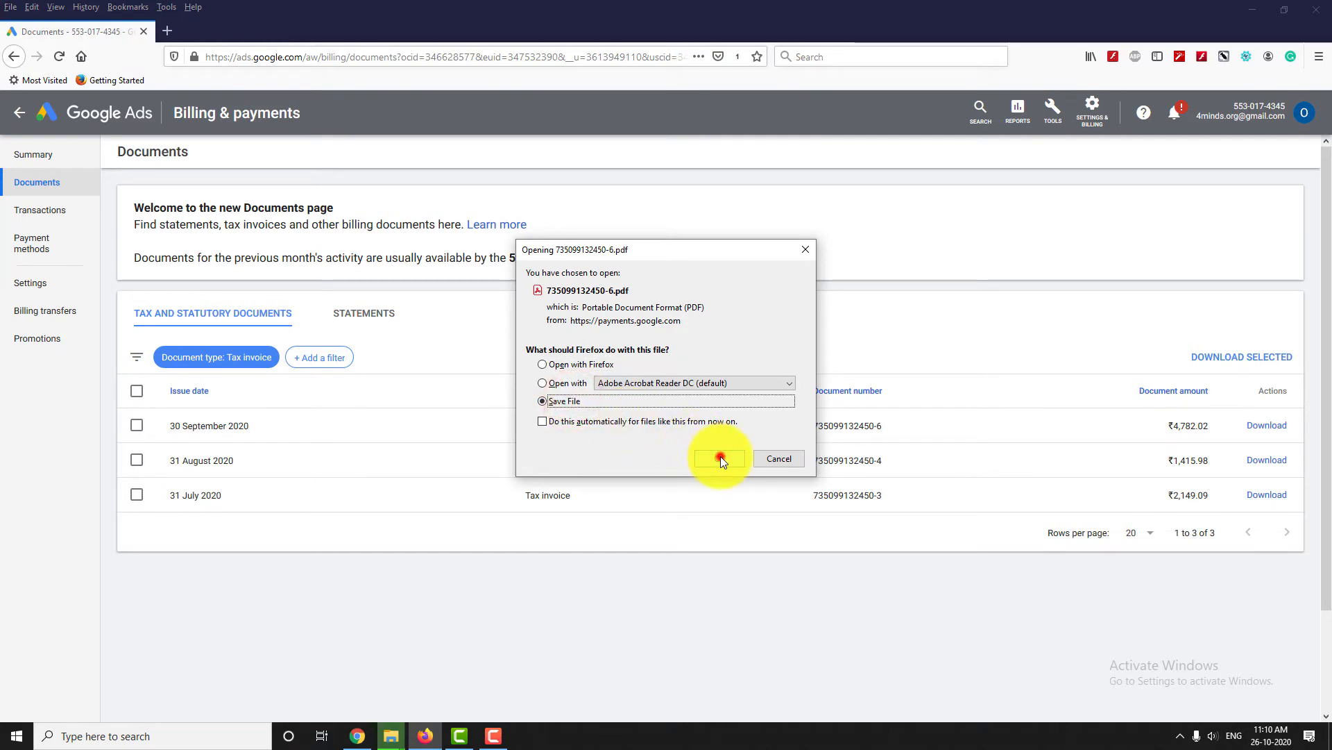
{"action": "left_click", "coordinate": [718, 458]}
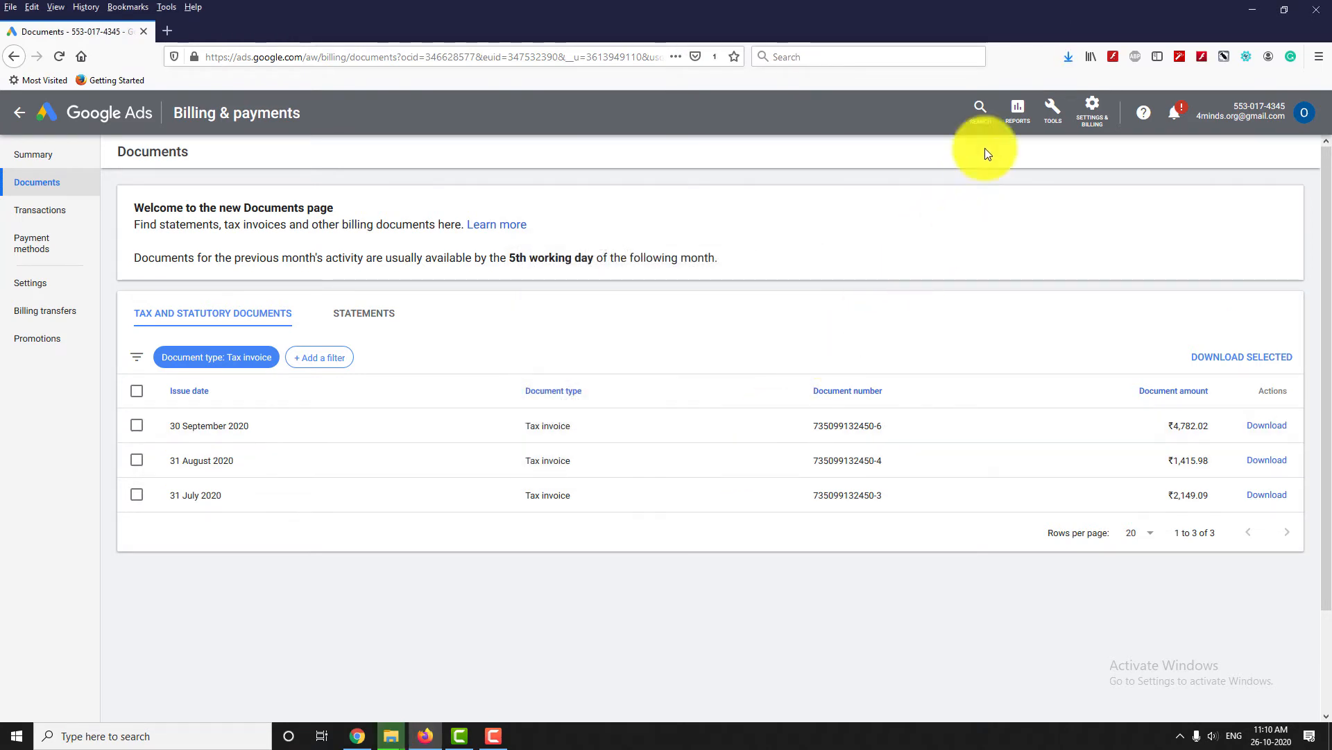
{"action": "mouse_move", "coordinate": [959, 218]}
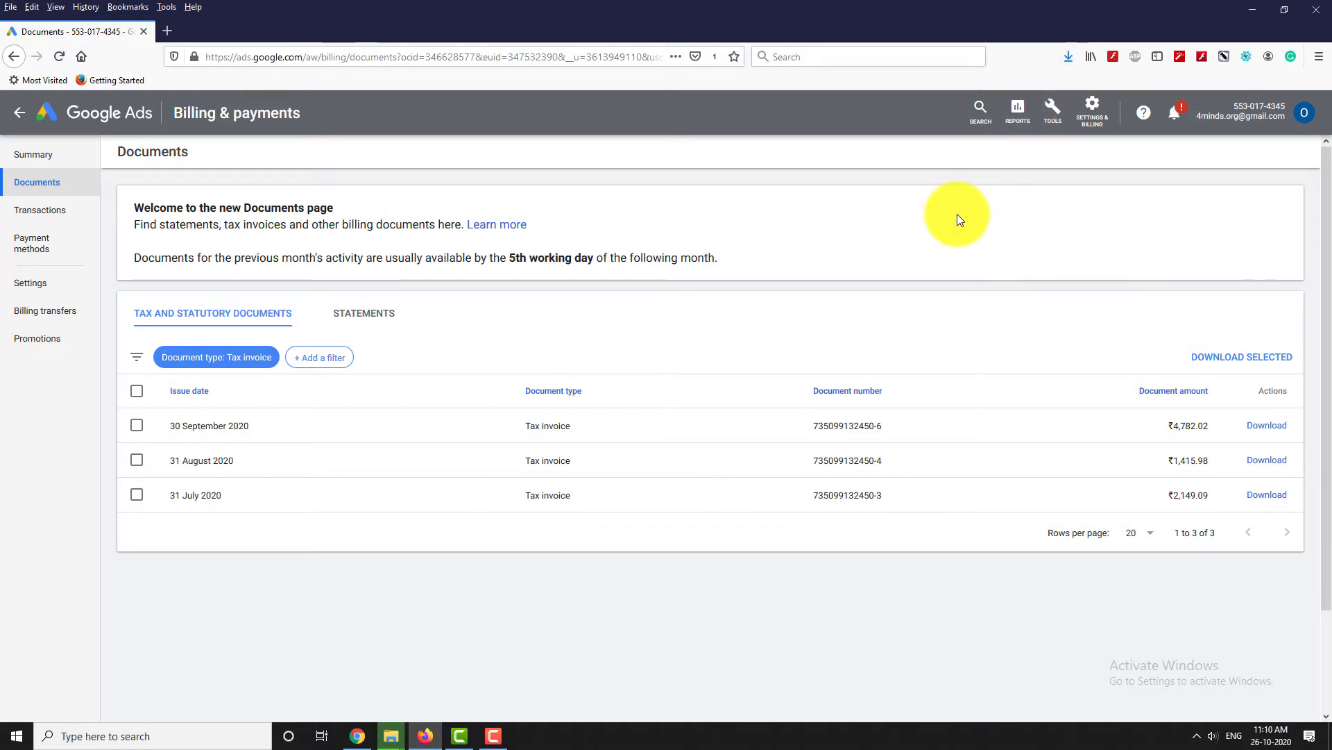
{"action": "mouse_move", "coordinate": [773, 329]}
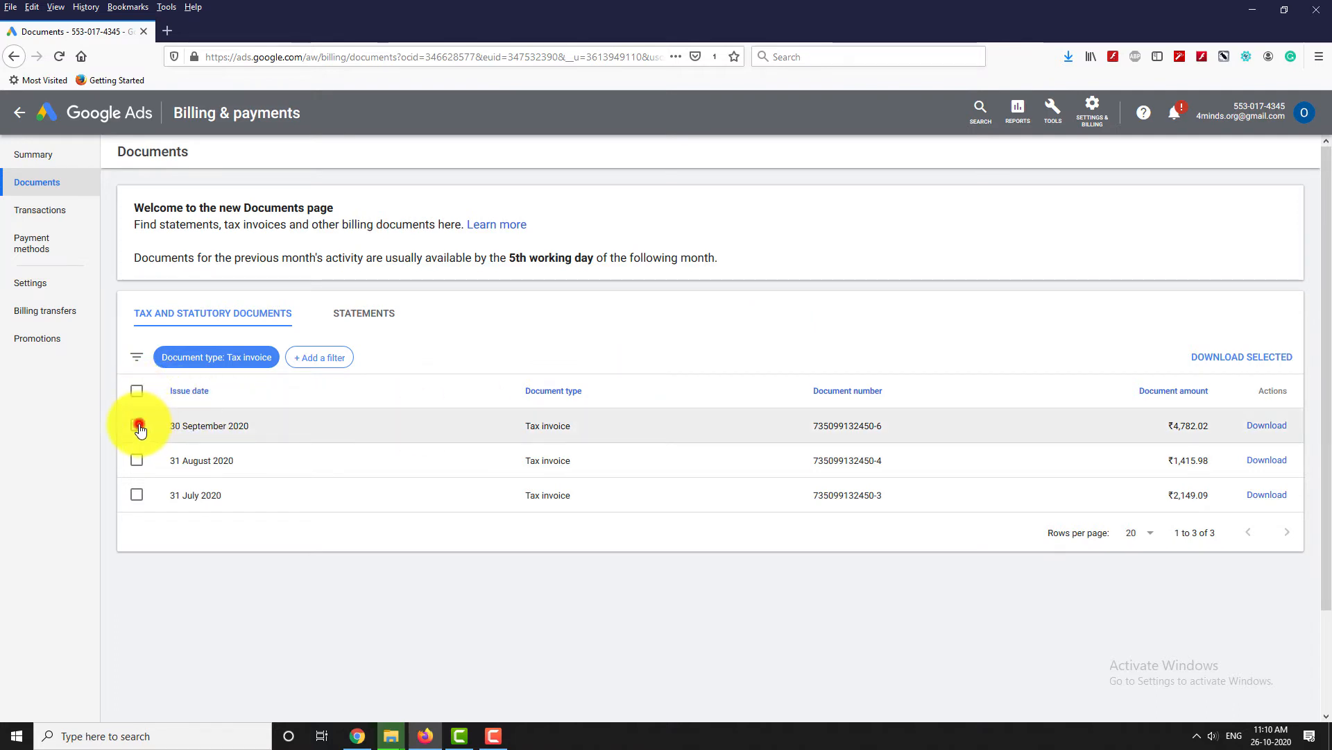
Select all three tax invoices with the header checkbox and start Download Selected
{"action": "left_click", "coordinate": [138, 390]}
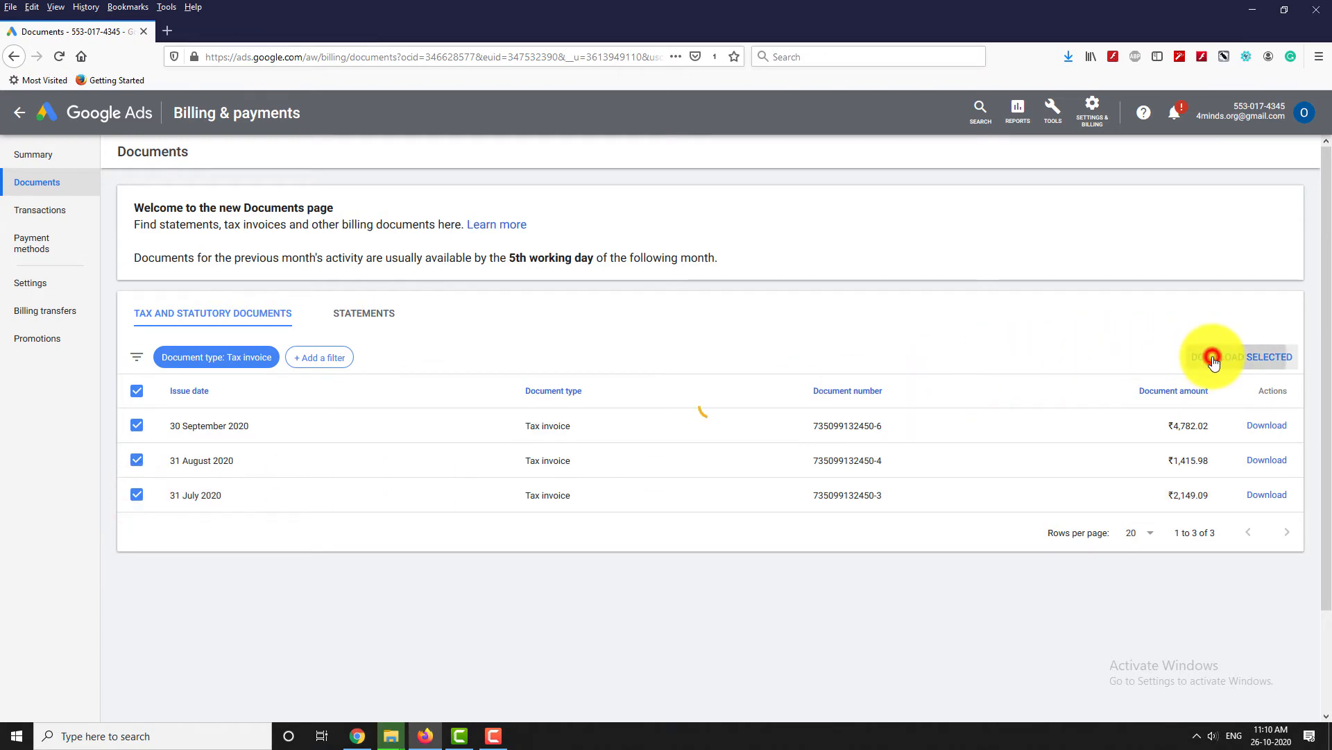
{"action": "left_click", "coordinate": [1213, 357]}
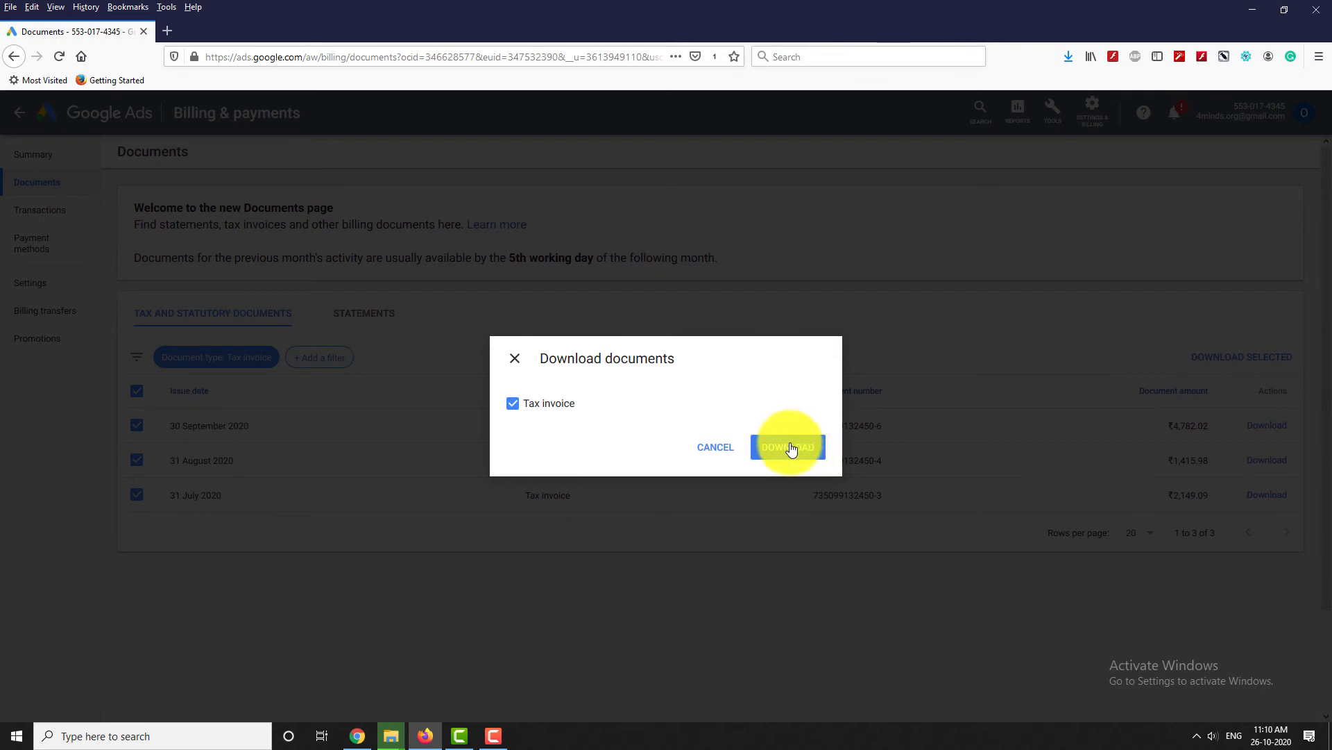
Save the three tax invoices as one zip archive and return to the Documents page
{"action": "left_click", "coordinate": [785, 446]}
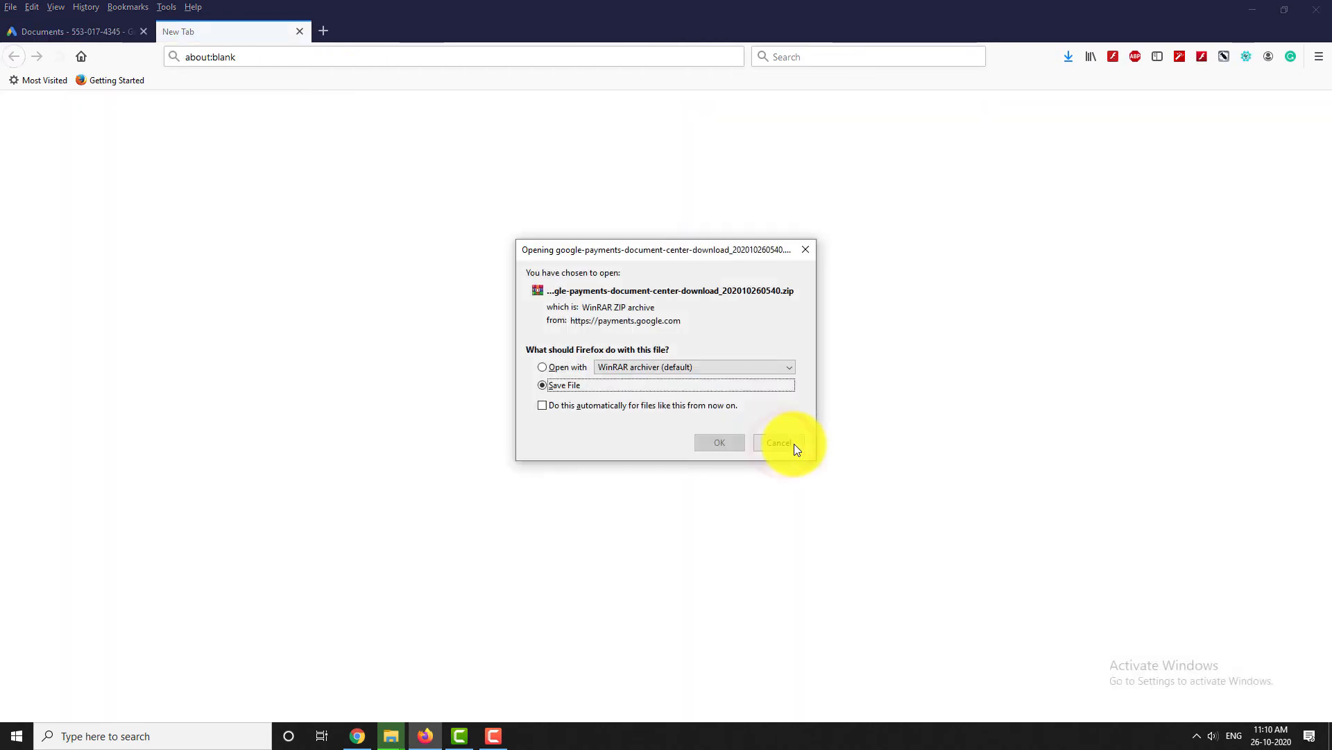
{"action": "mouse_move", "coordinate": [719, 441]}
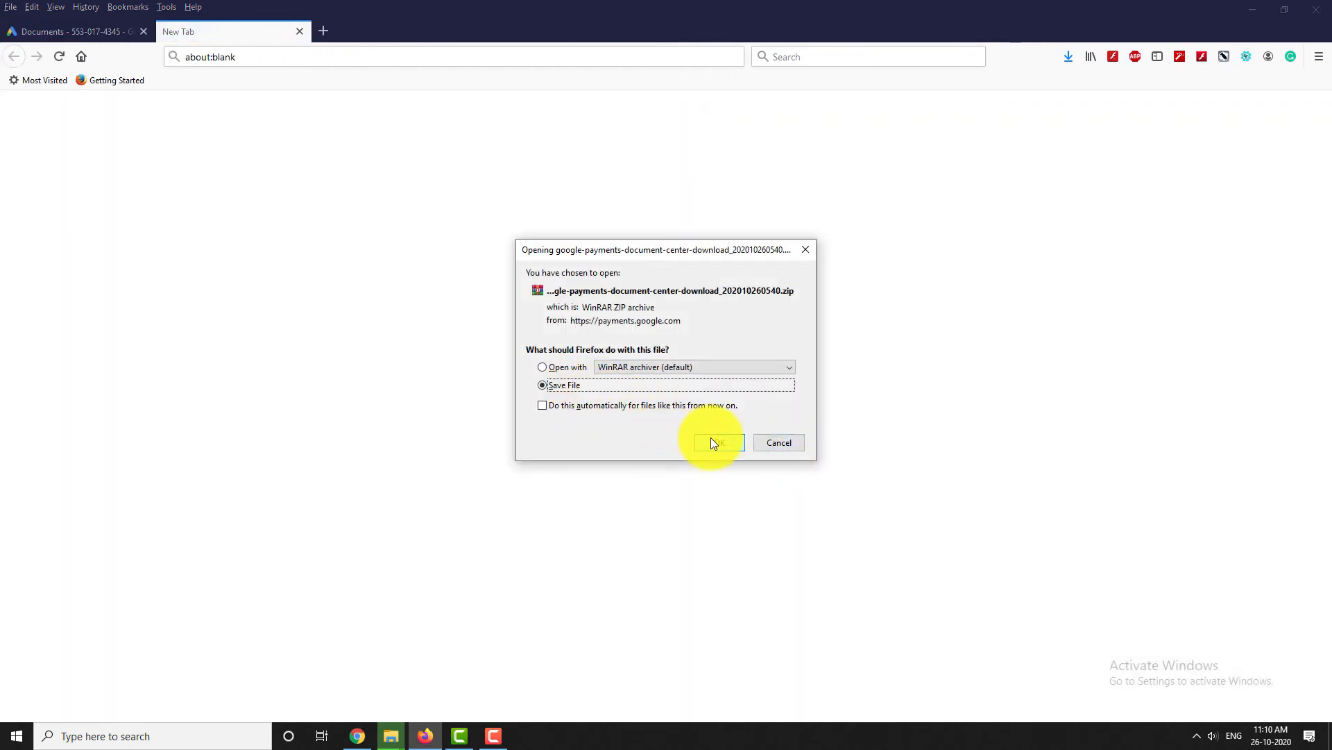
{"action": "left_click", "coordinate": [718, 441]}
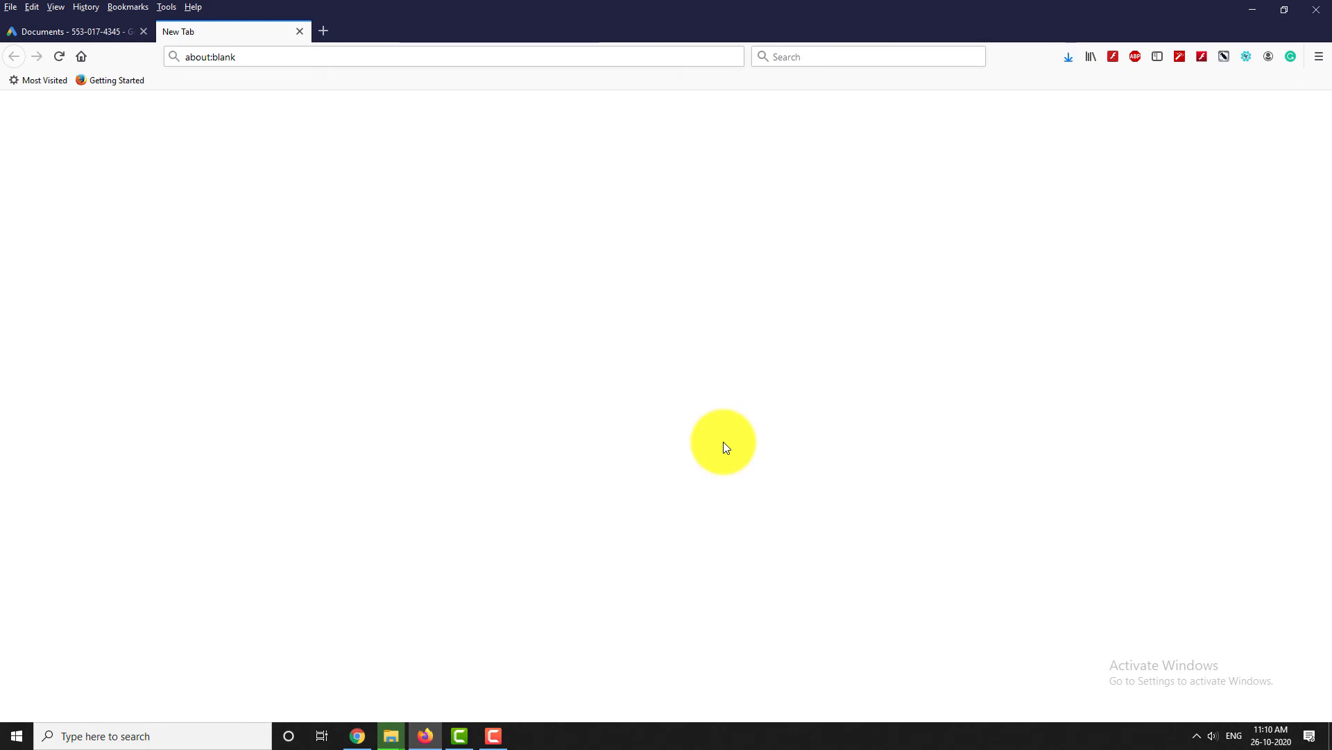
{"action": "left_click", "coordinate": [73, 32]}
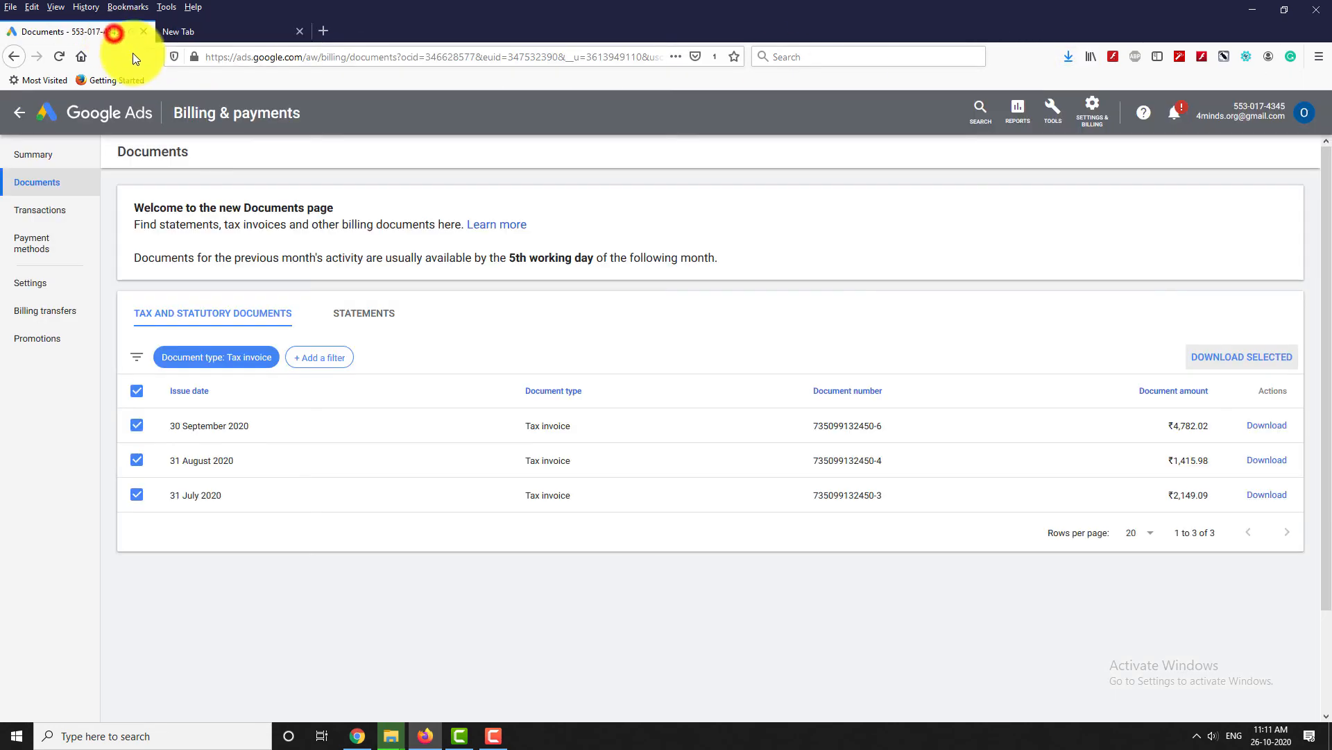